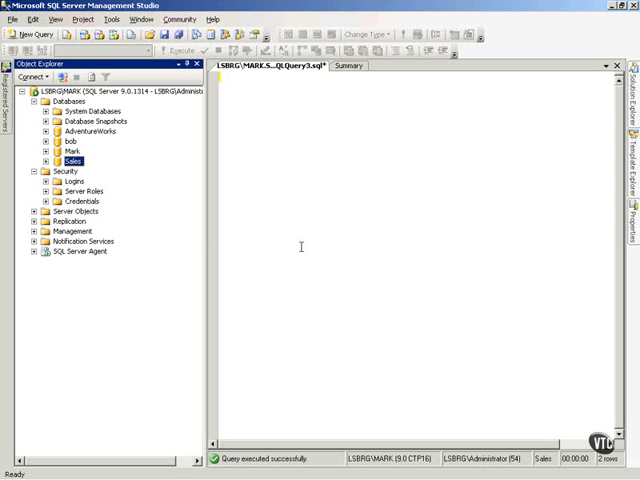
Expand Sales > Security > Schemas to list dbo, Mark, sys and test
left_click(39, 161)
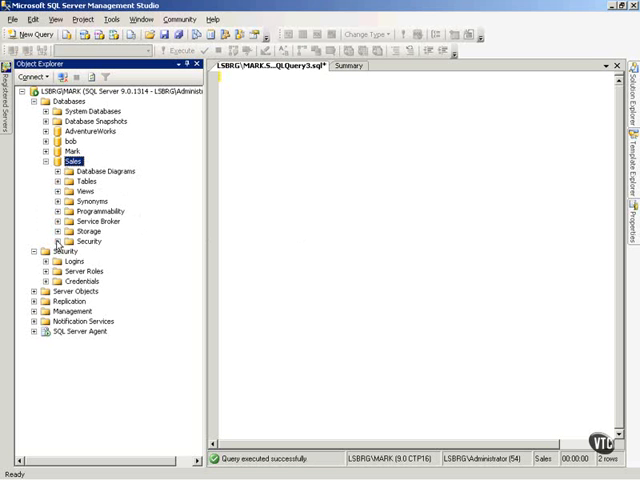
left_click(57, 241)
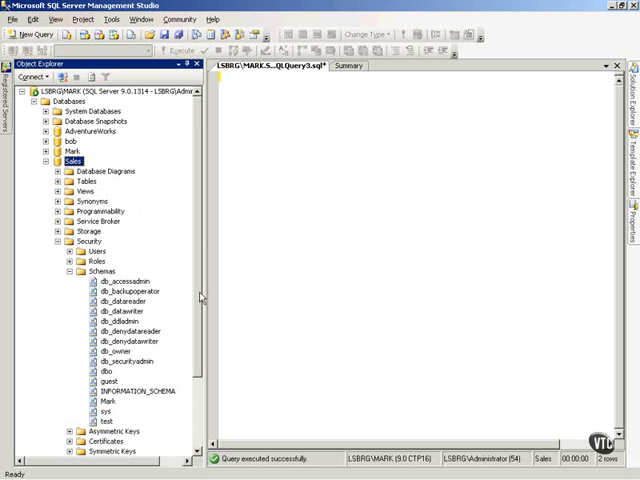
scroll("down", 3)
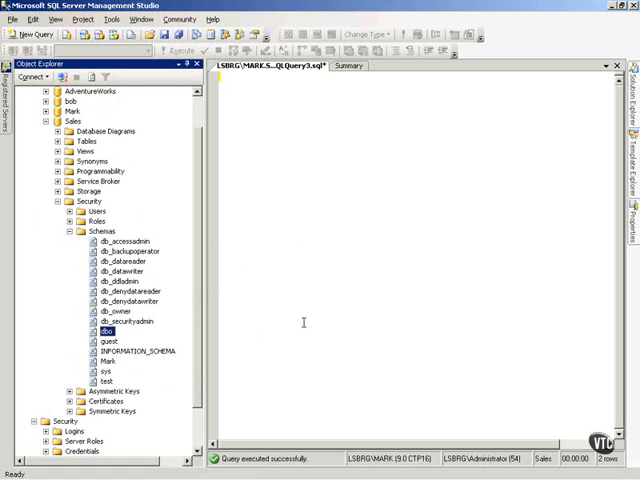
mouse_move(300, 320)
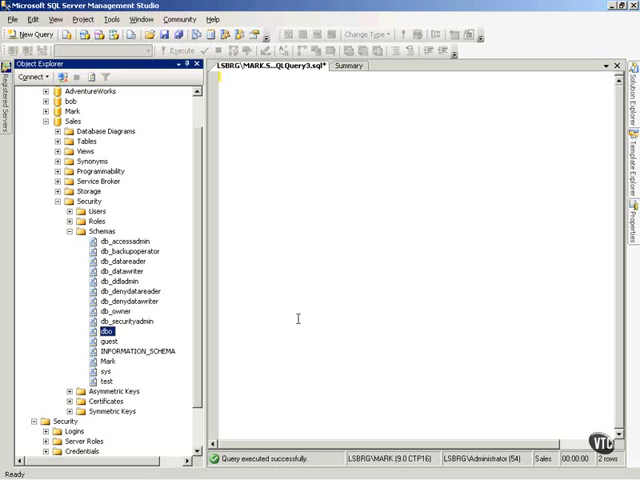
Write and run CREATE TABLE marktest with int columns ColA and ColB
type("c")
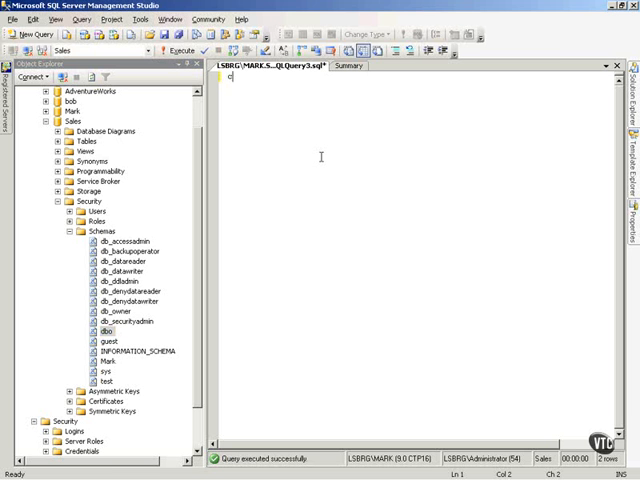
type("reate")
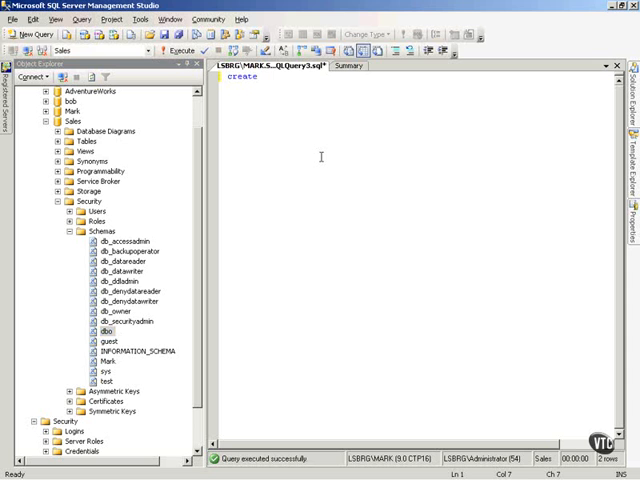
type("table")
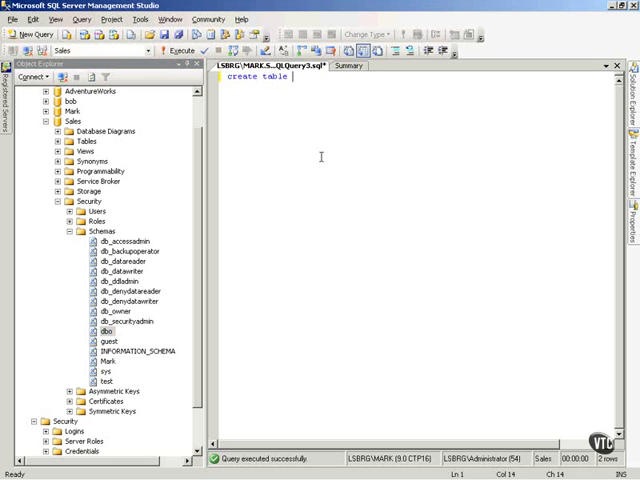
type("marktest")
type("(ColA int,")
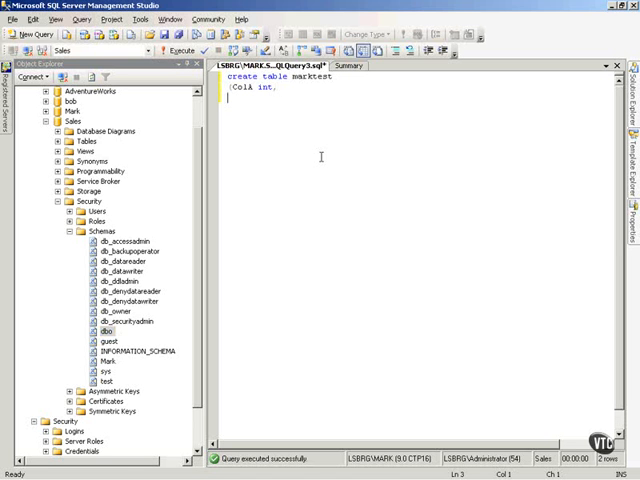
type("ColB")
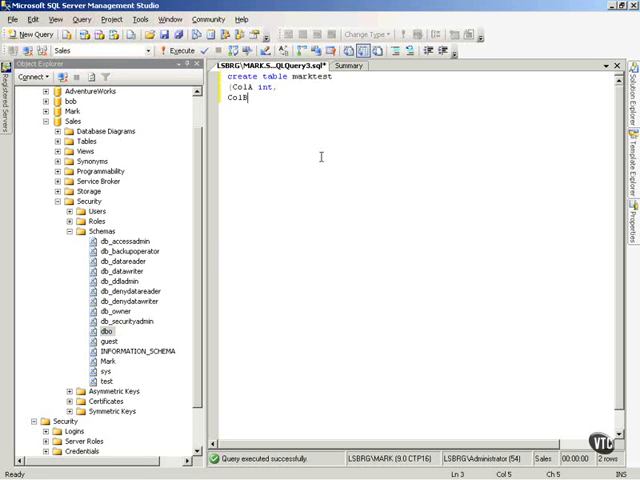
type("ing)")
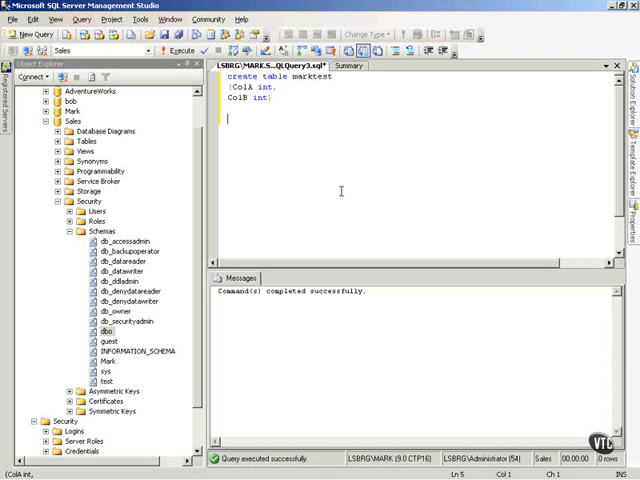
Run CREATE SCHEMA TestSchema and refresh Schemas so TestSchema is listed
type("create")
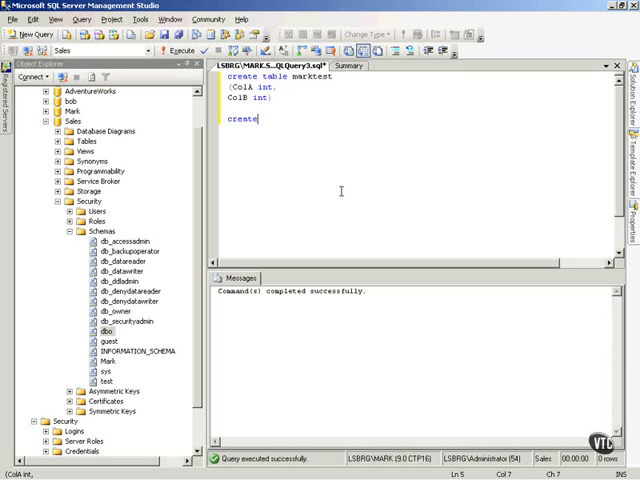
type("schema")
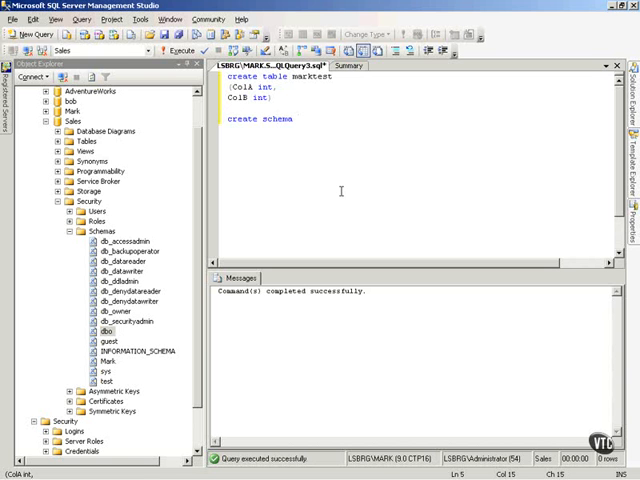
type("TestSchem")
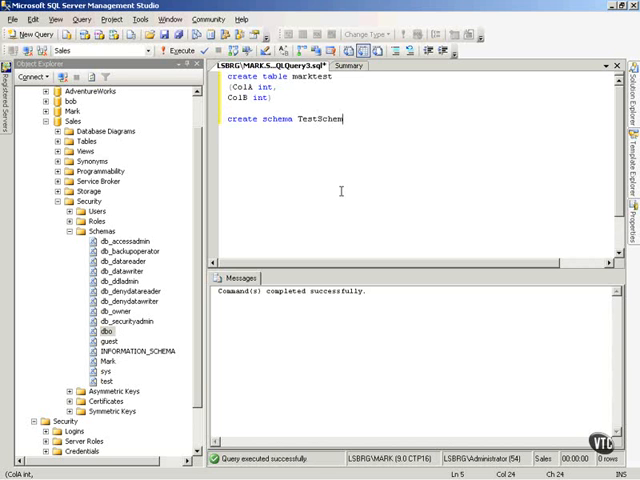
type("a")
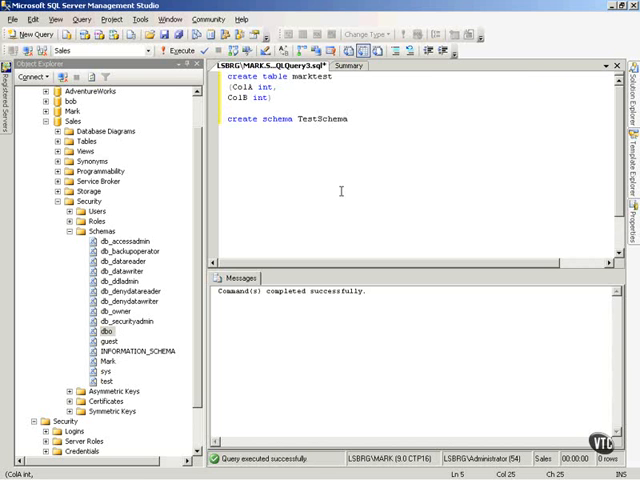
double_click(336, 118)
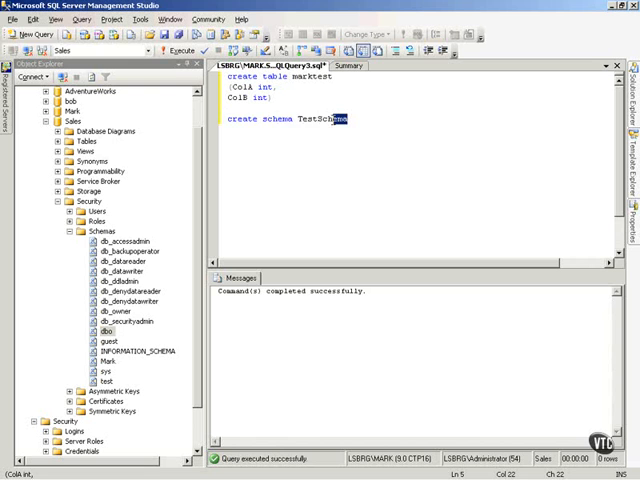
left_click(185, 50)
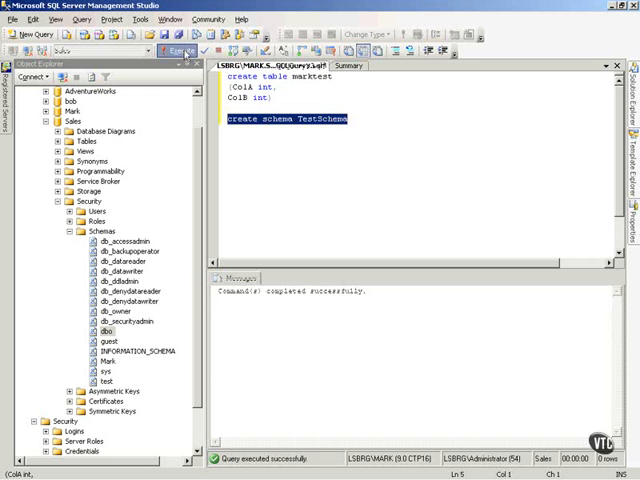
left_click(180, 50)
type("\\\\")
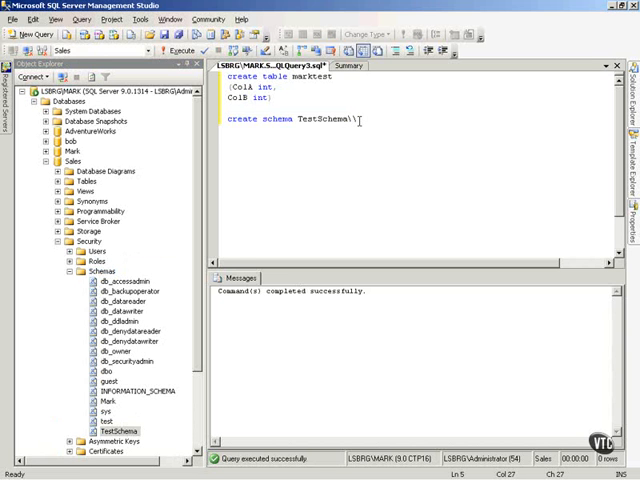
On a new line, run SELECT * FROM marktest, returning empty ColA and ColB
key("BackSpace")
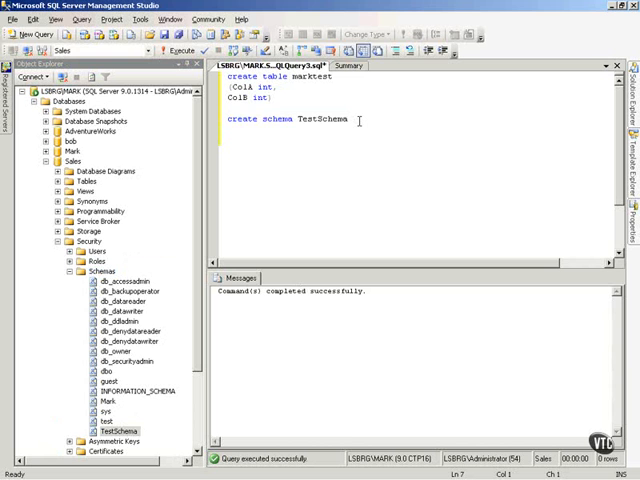
type("select")
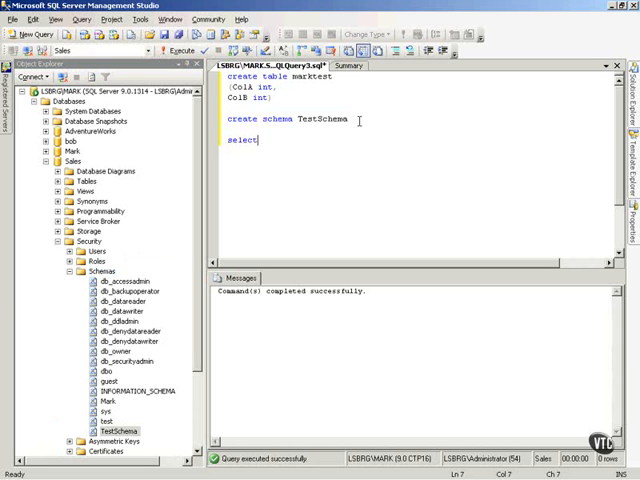
type("*")
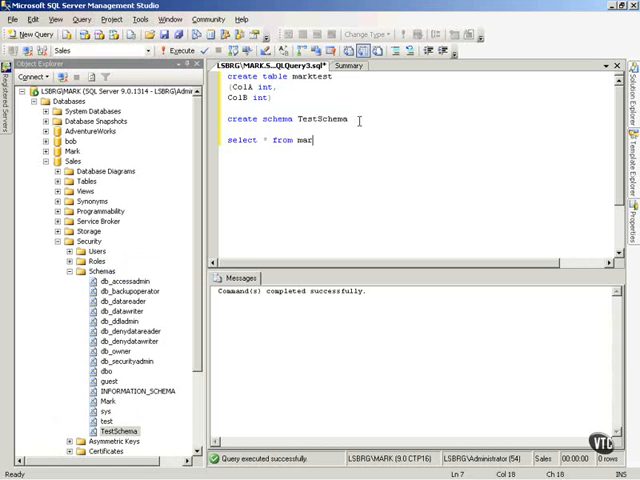
type("ktest")
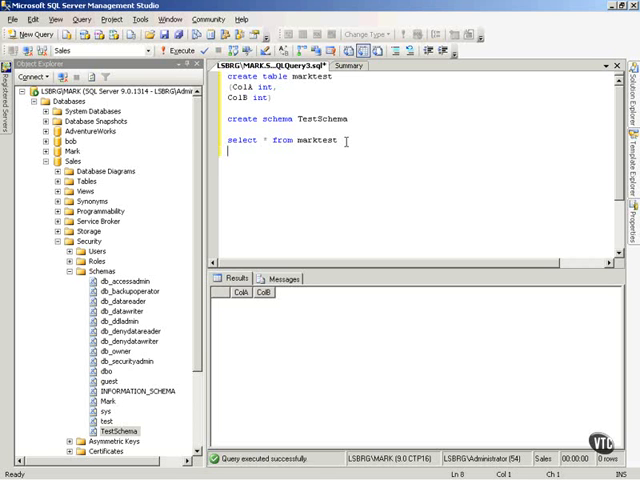
Run ALTER SCHEMA testschema TRANSFER marktest; plain marktest now gives Invalid object name
type("alter")
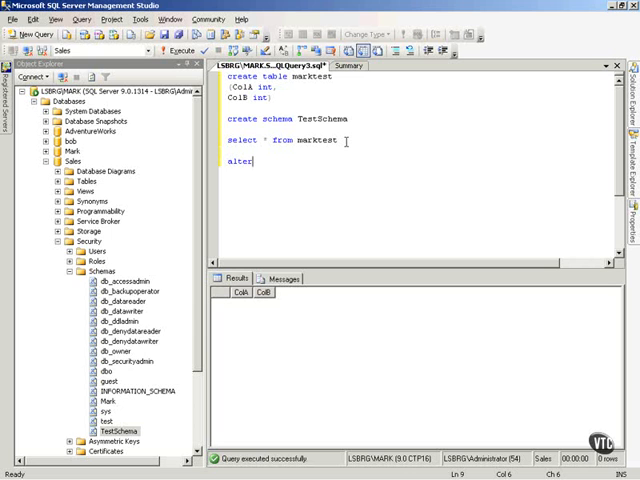
type("\" \"")
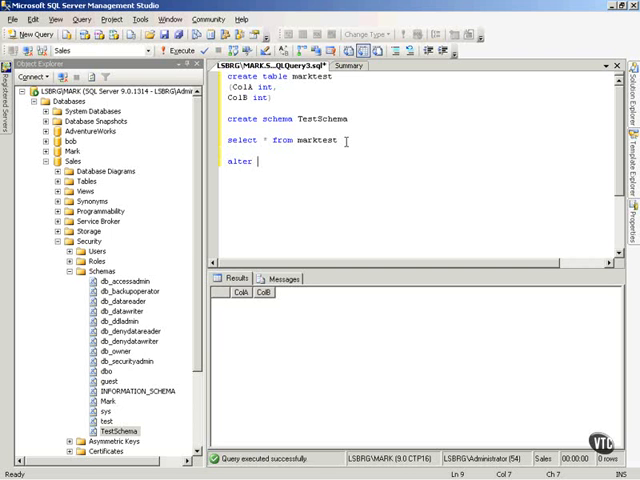
type("schema test")
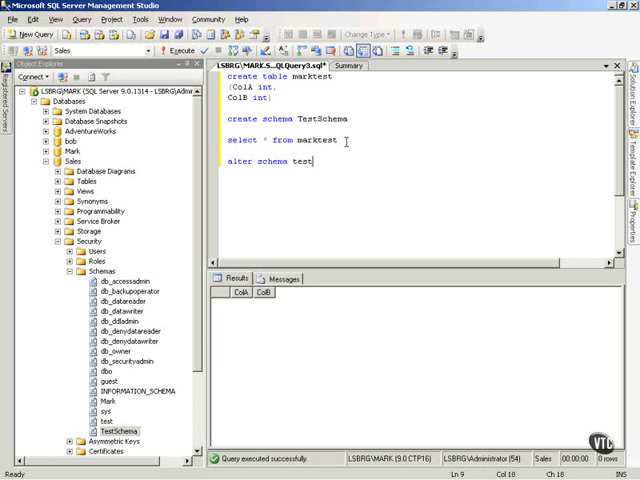
type("schema")
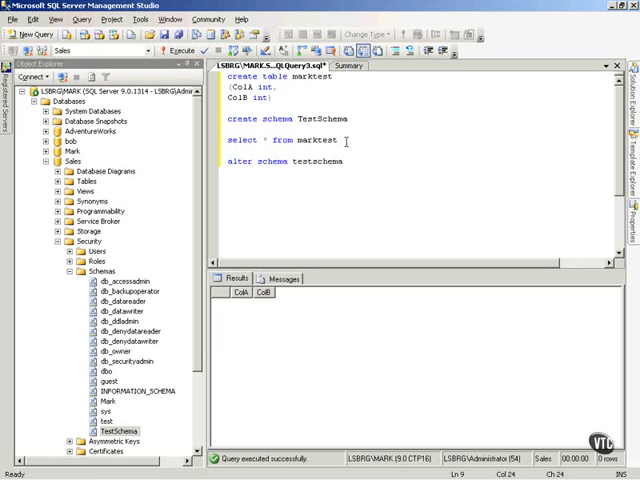
type("trans")
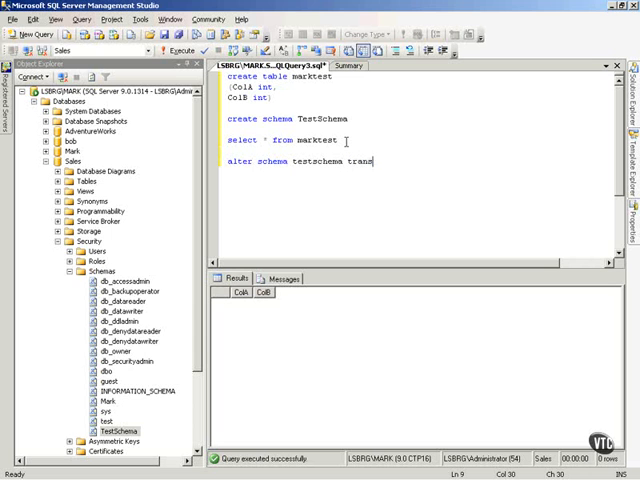
type("fer mark")
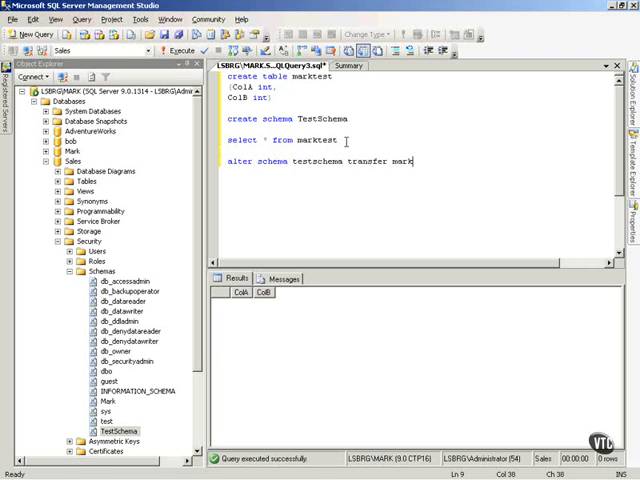
type("test")
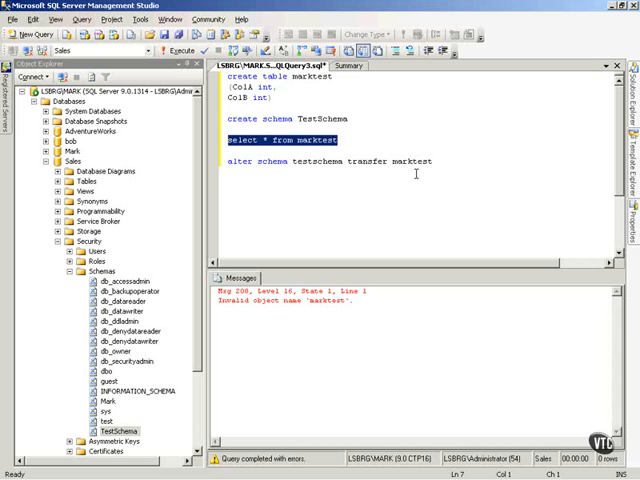
Query testschema.marktest, then view dependencies of TestSchema.marktest
left_click(318, 140)
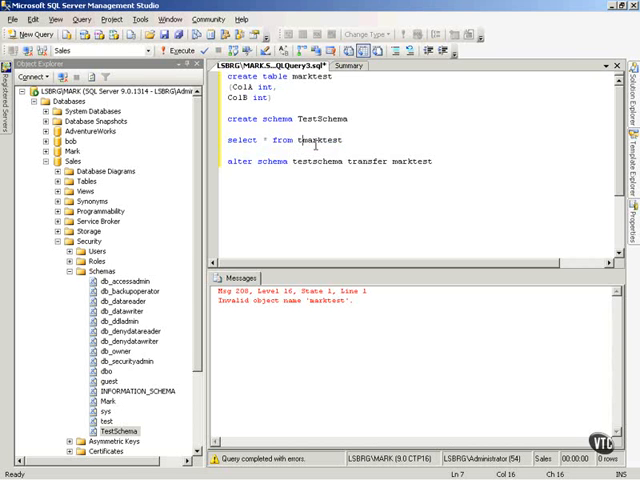
type("testschema.")
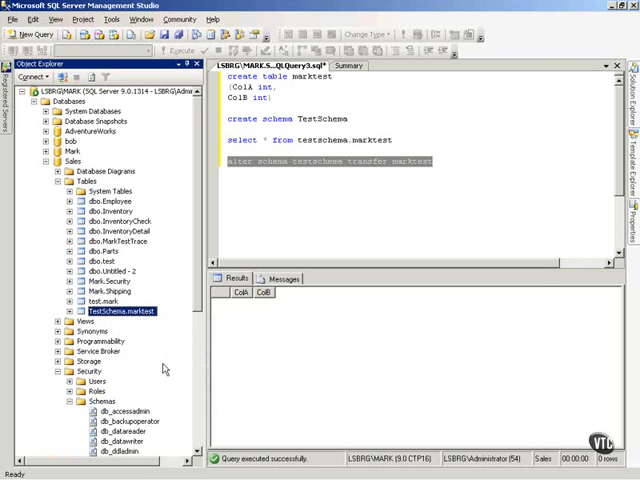
left_click(117, 311)
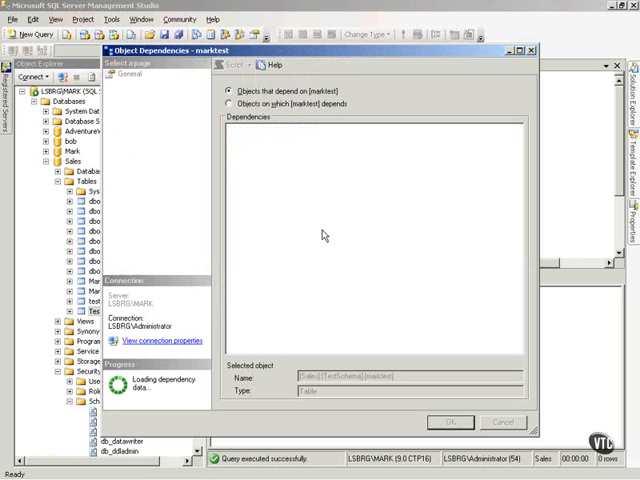